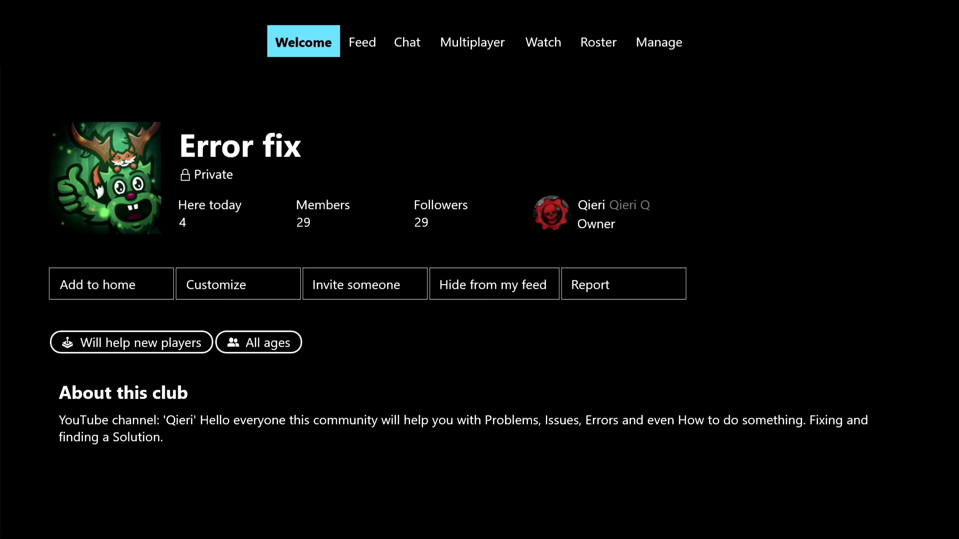
mouse_move(238, 284)
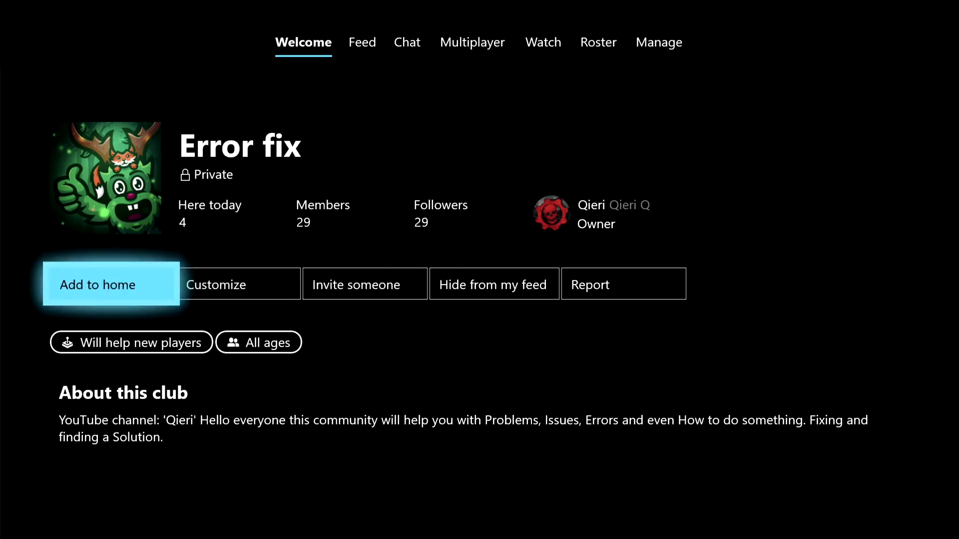
Pin the Error fix club to Home so its tile appears on the Home screen.
click(111, 285)
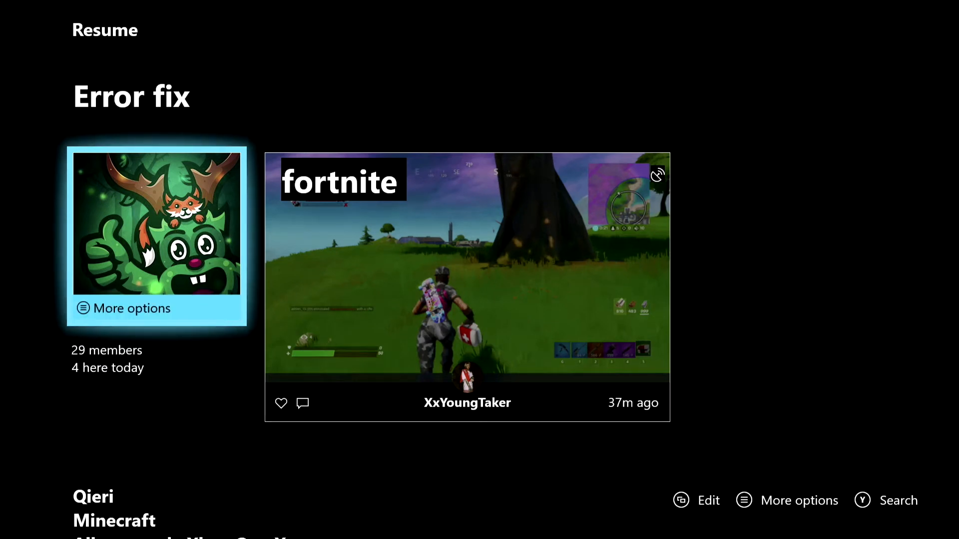
Show the full My games & apps collection listing Apex Legends, Fortnite and Minecraft.
key(xbox)
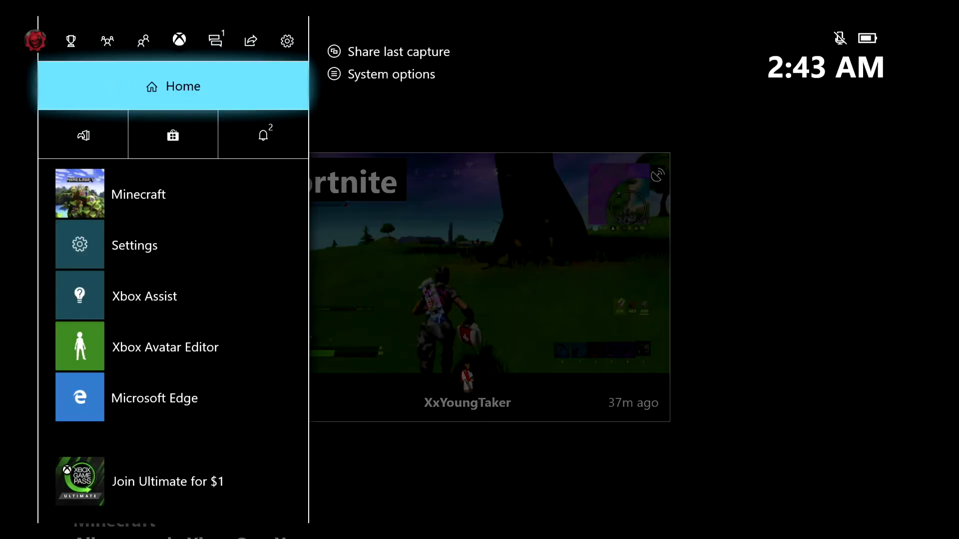
click(83, 135)
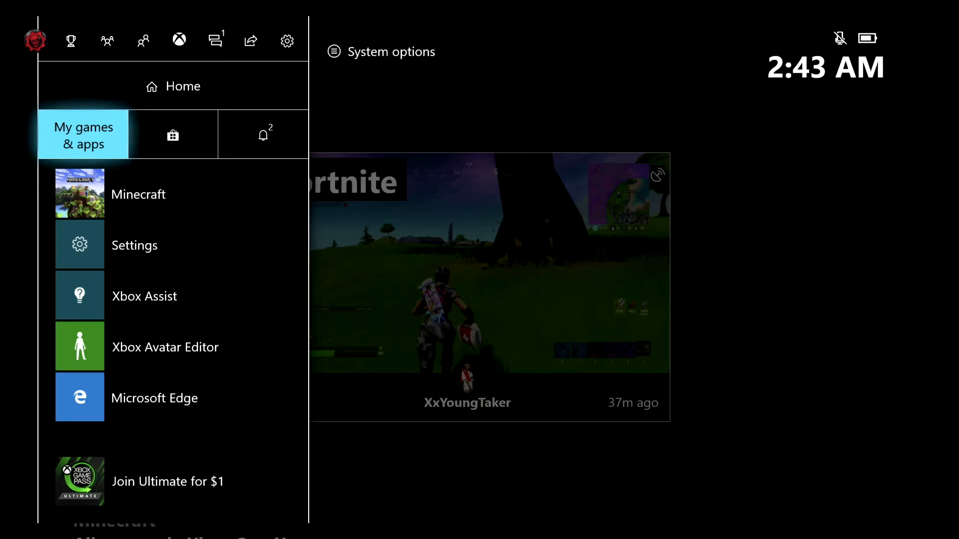
click(83, 135)
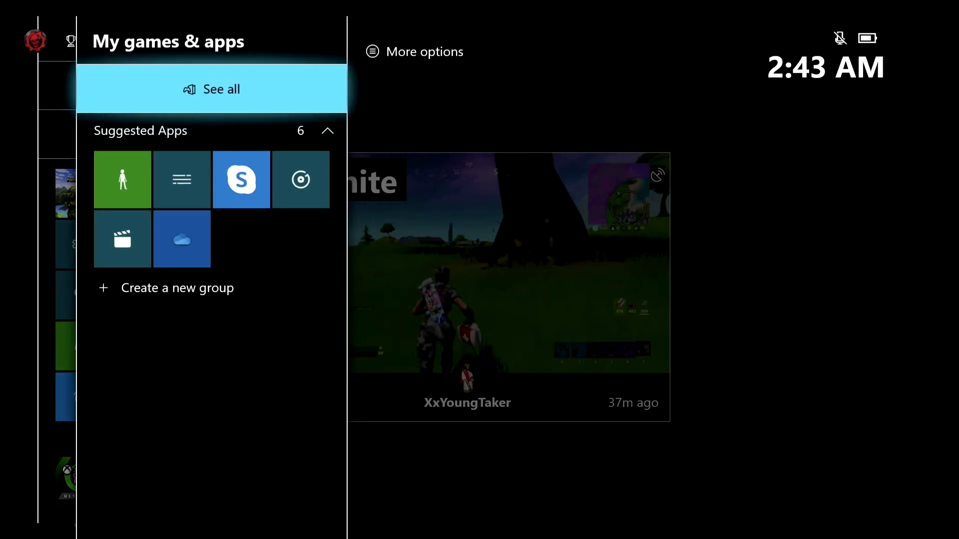
click(211, 89)
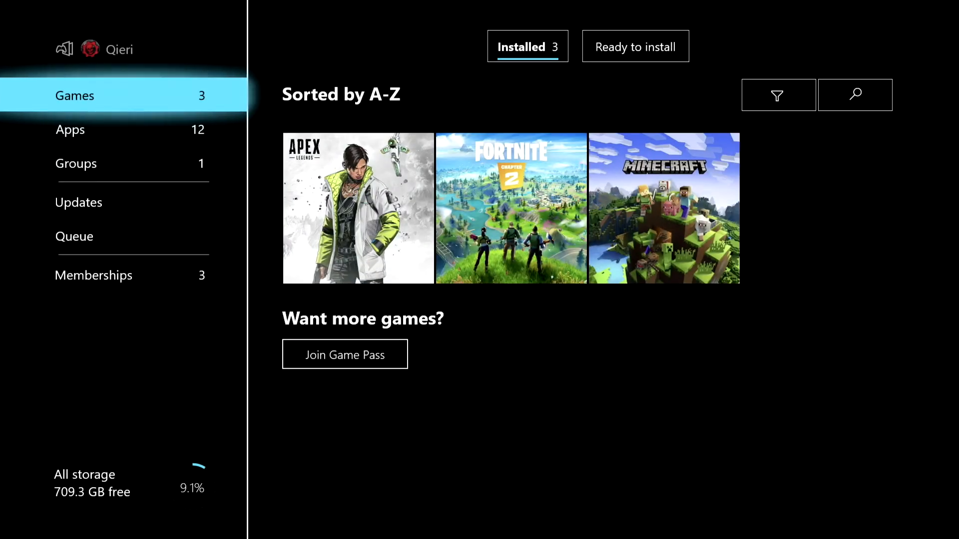
Bring up Minecraft's options menu from the installed games list.
click(70, 128)
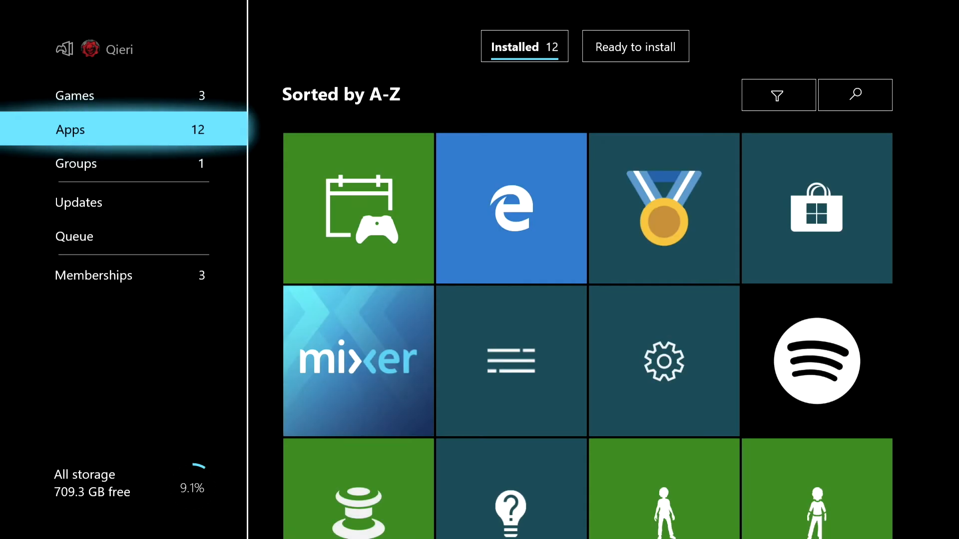
click(73, 96)
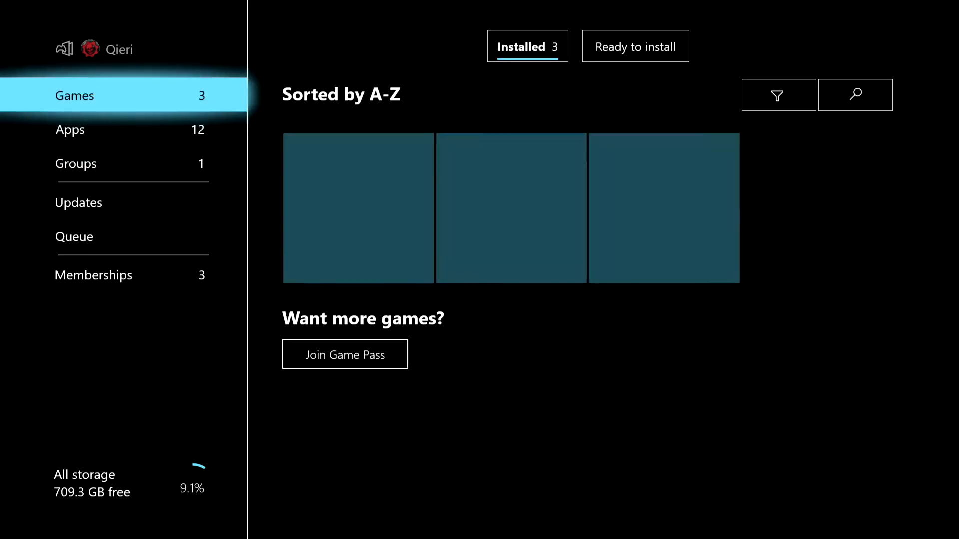
click(510, 208)
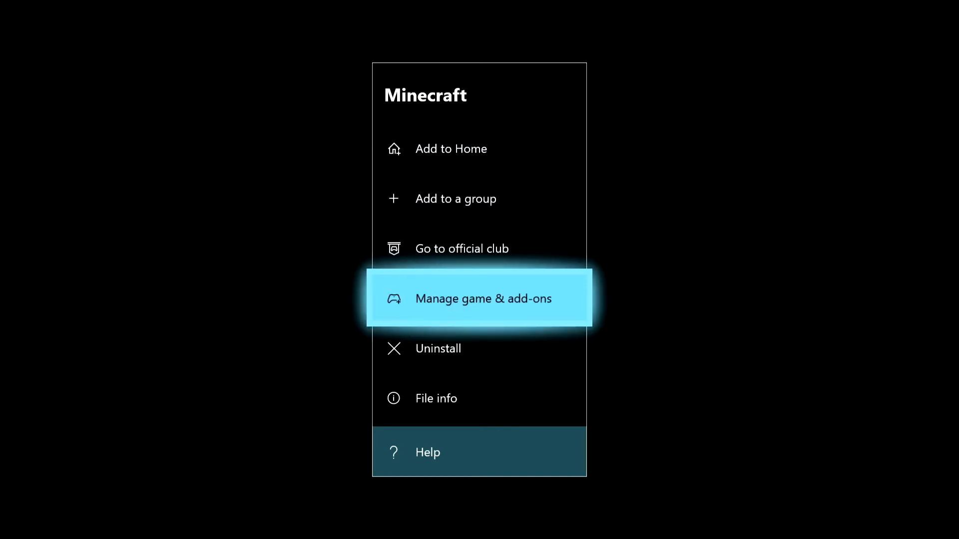
View Minecraft's saved data in Manage game & add-ons, showing one 15.1 MB save.
click(482, 298)
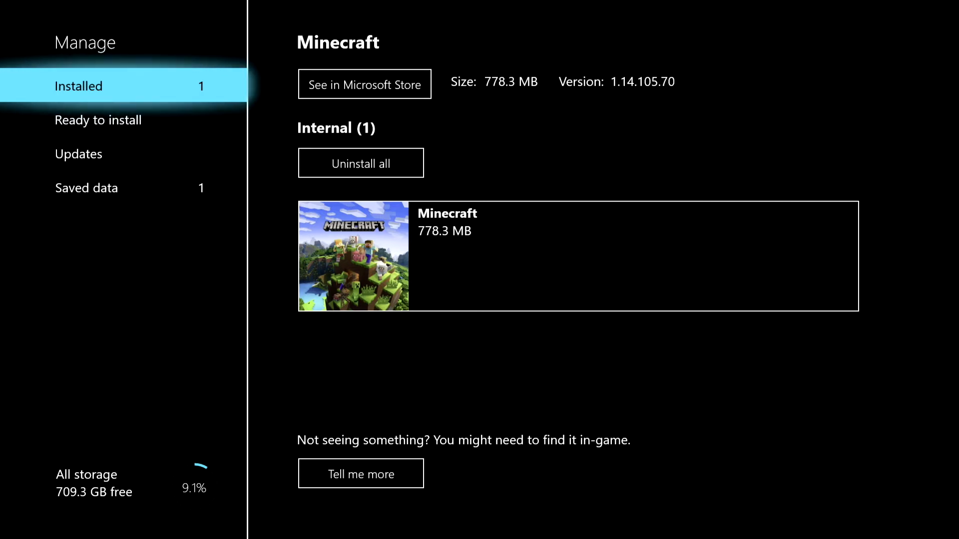
click(98, 120)
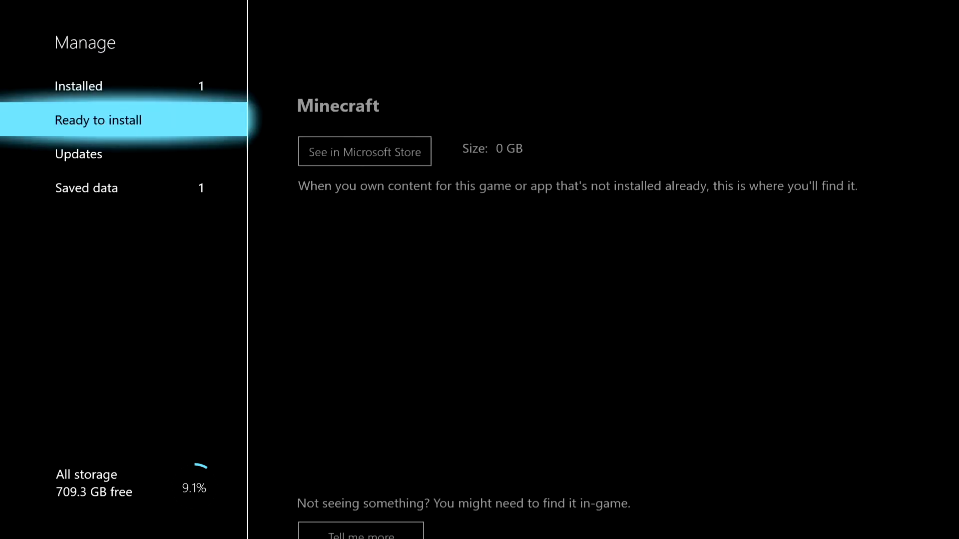
click(86, 188)
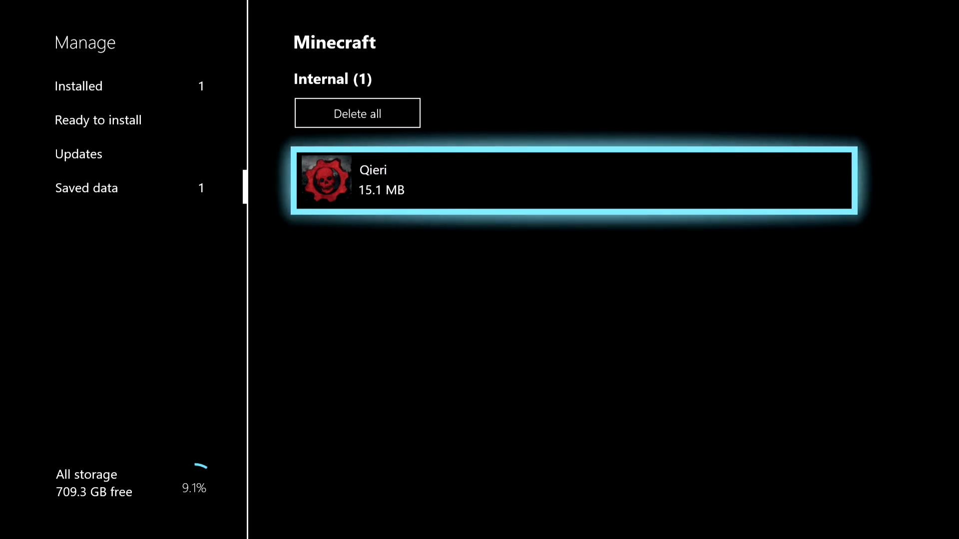
Browse Delete all and the save entry without deleting, then return to Home.
click(572, 180)
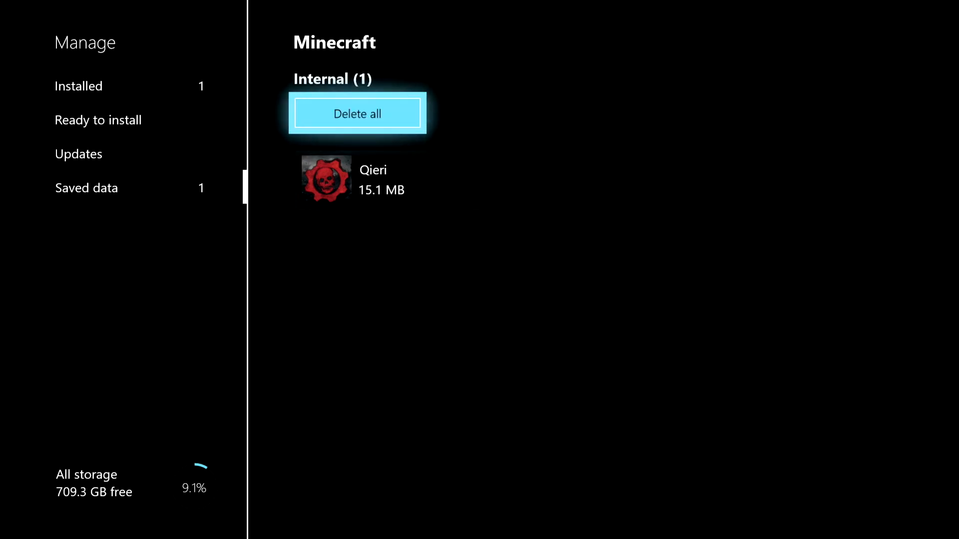
key(Down)
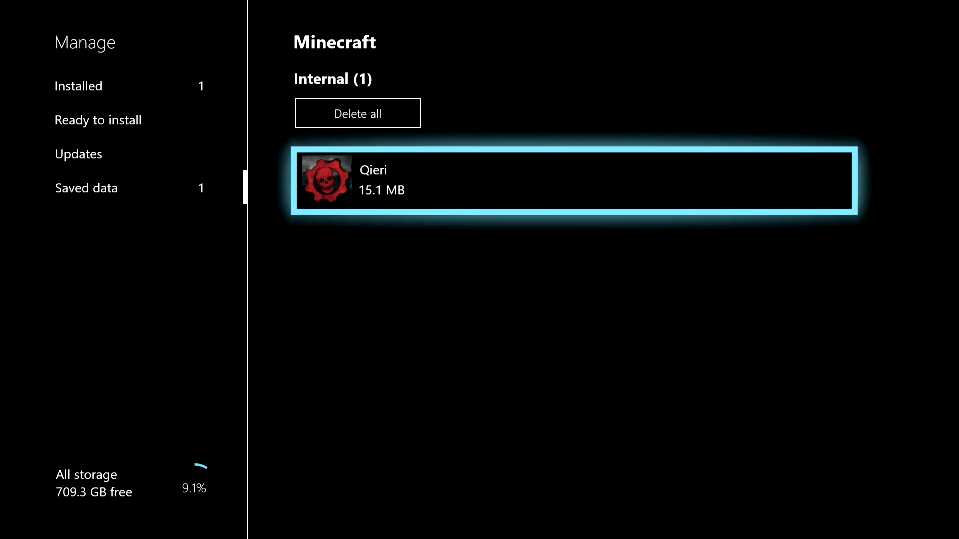
key(up)
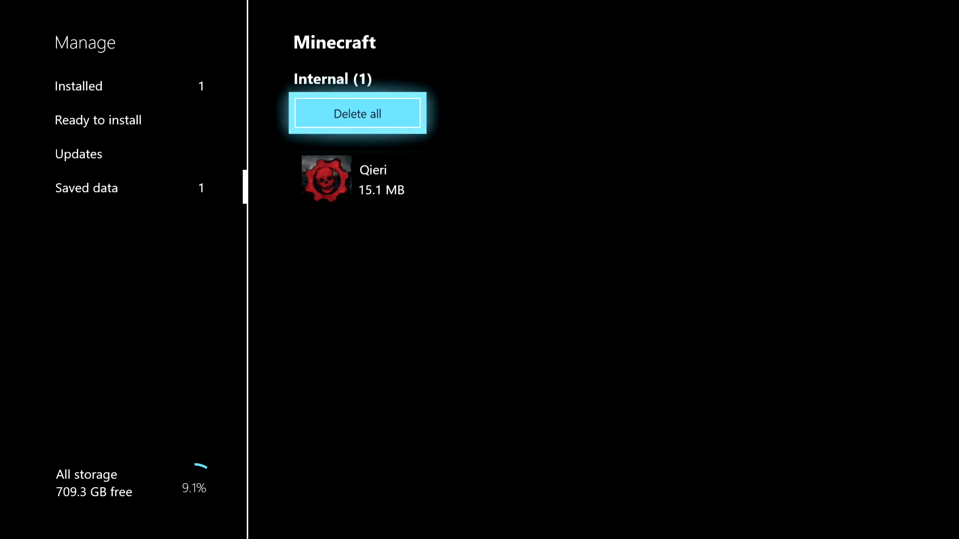
click(85, 188)
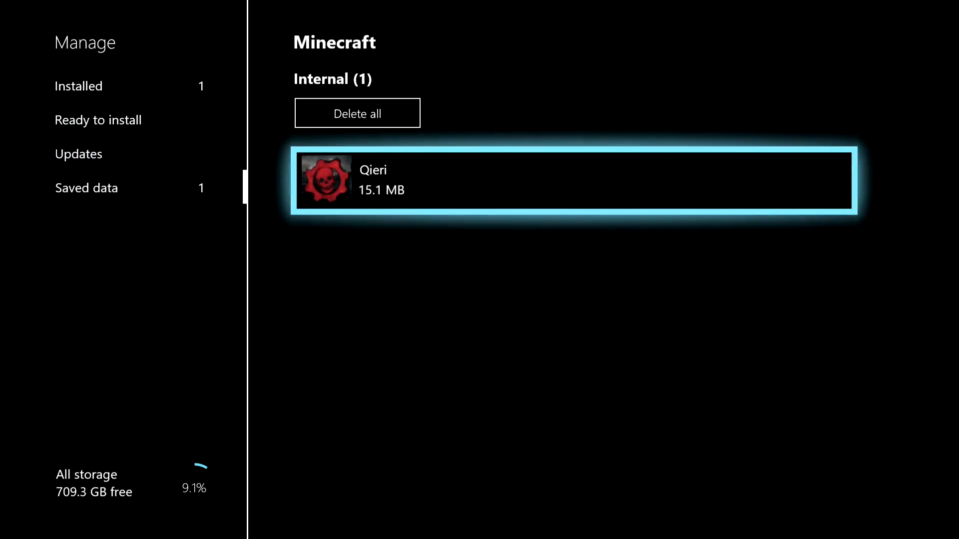
click(85, 187)
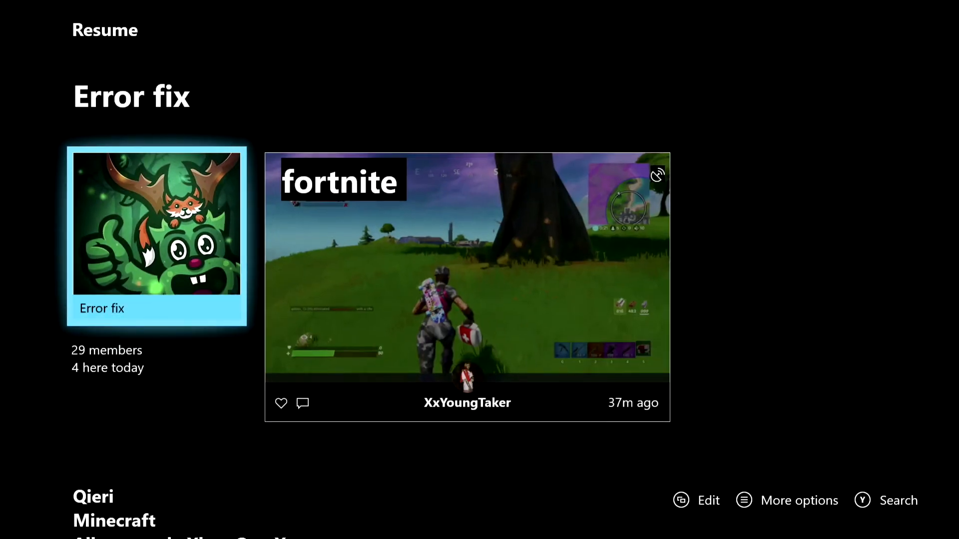
Go to Settings via the guide and land on the System page after browsing General and Account.
key(xbox)
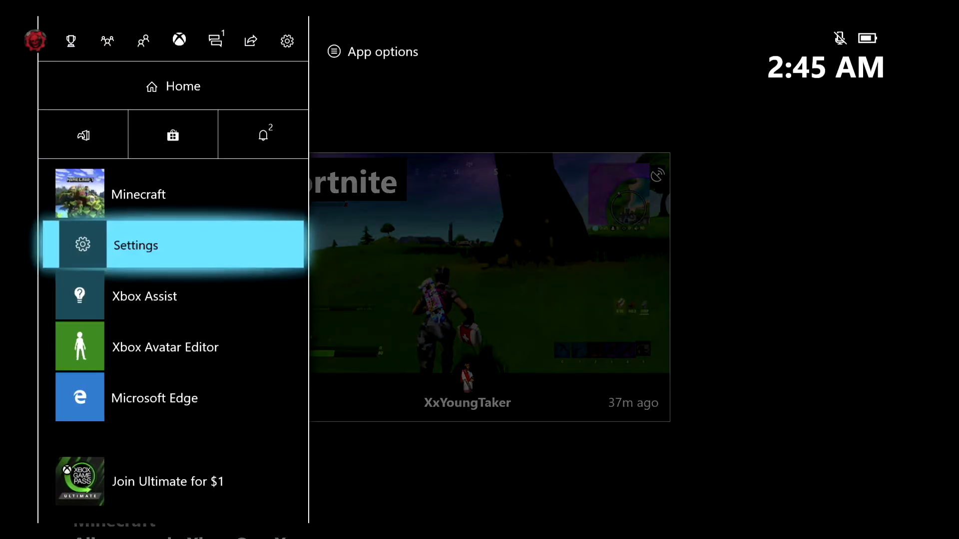
click(135, 245)
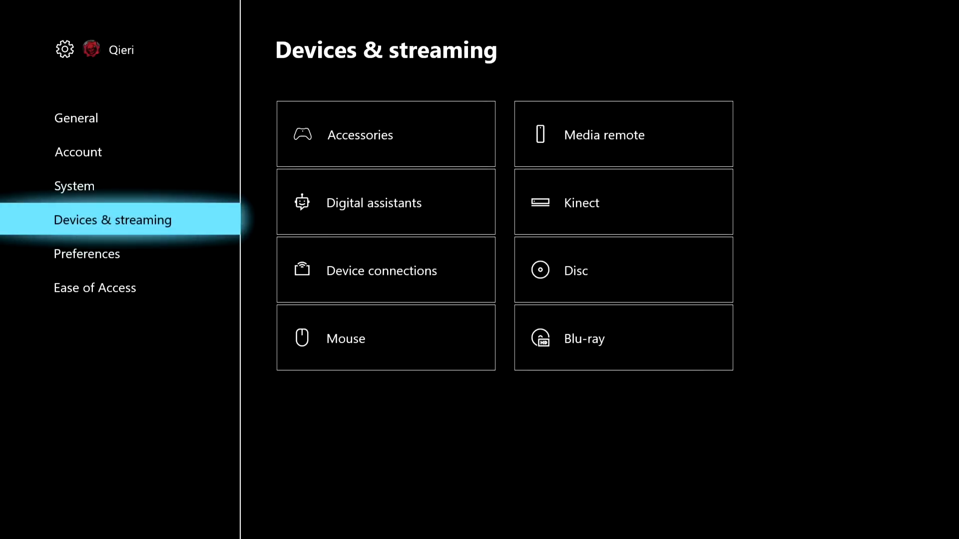
click(74, 186)
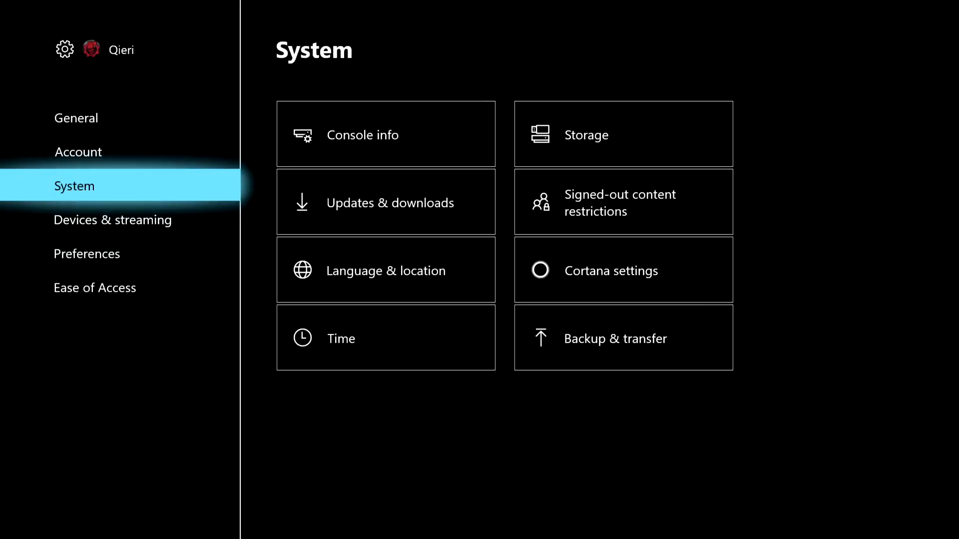
click(76, 118)
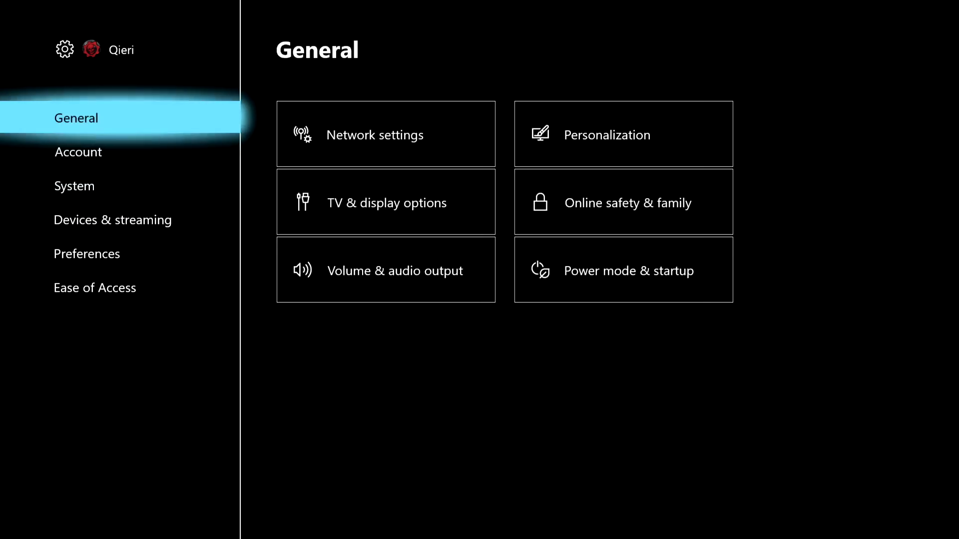
click(78, 152)
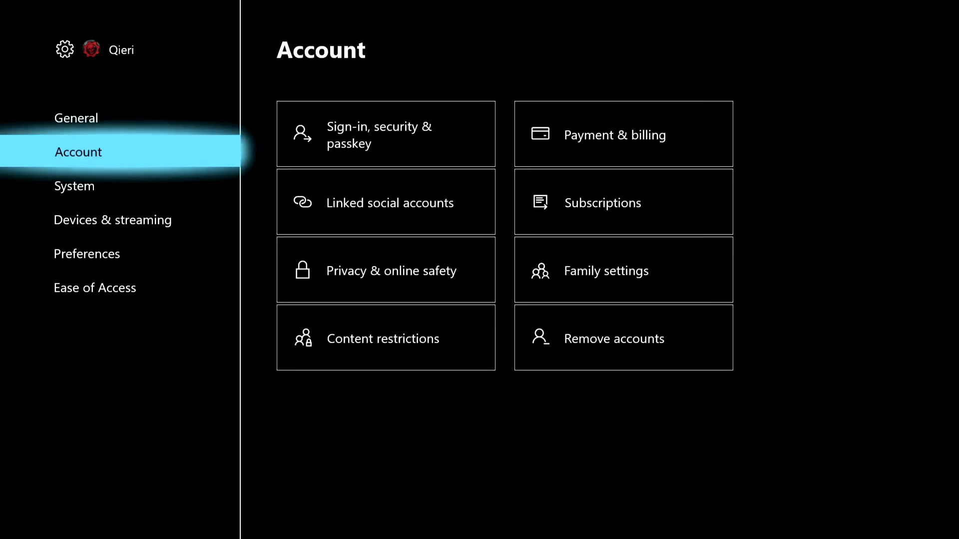
click(74, 186)
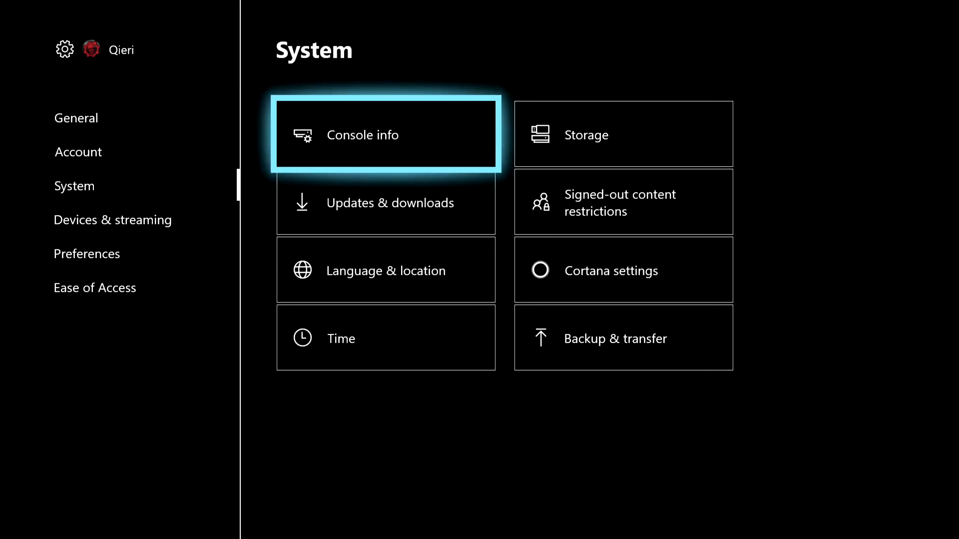
Show the Reset your console? dialog from Console info.
click(385, 135)
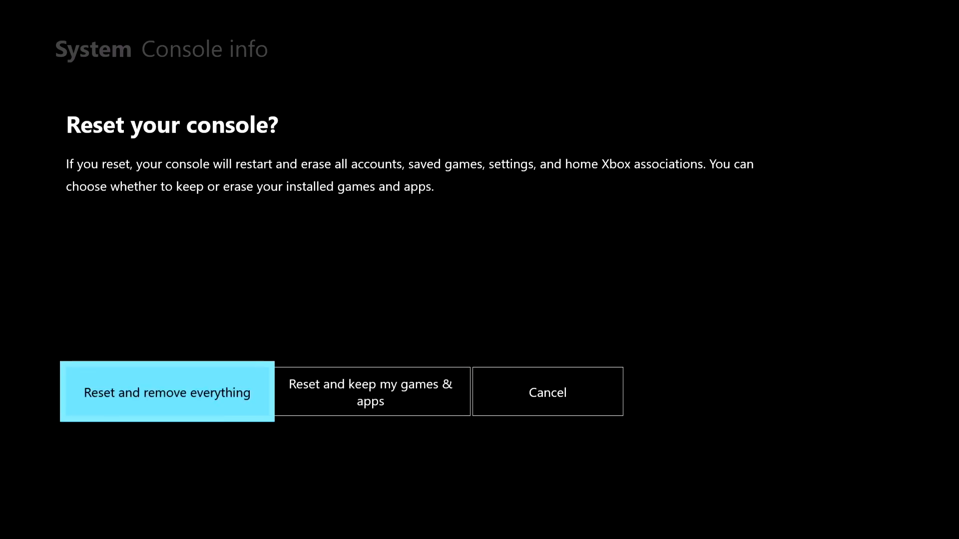
Cancel the console reset and return to the Console info page.
key(Right)
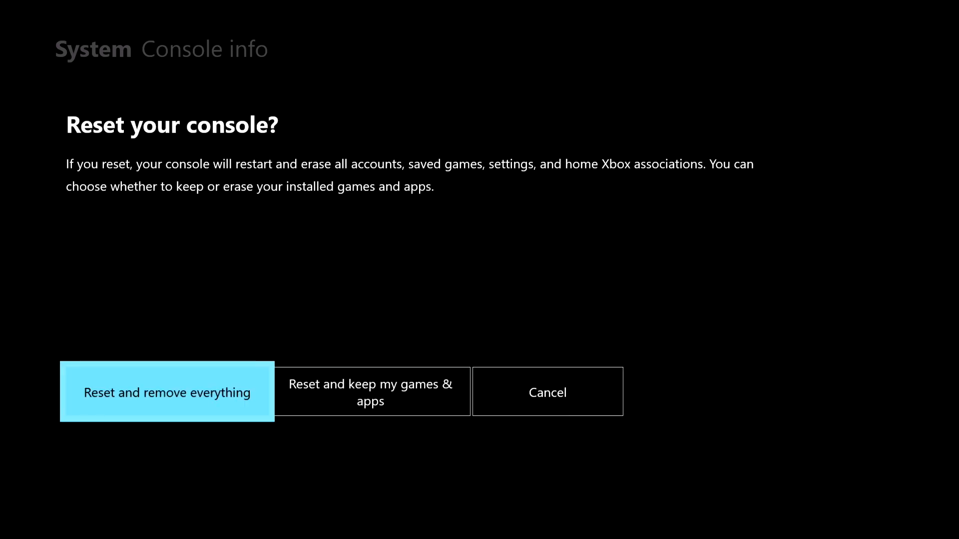
click(547, 392)
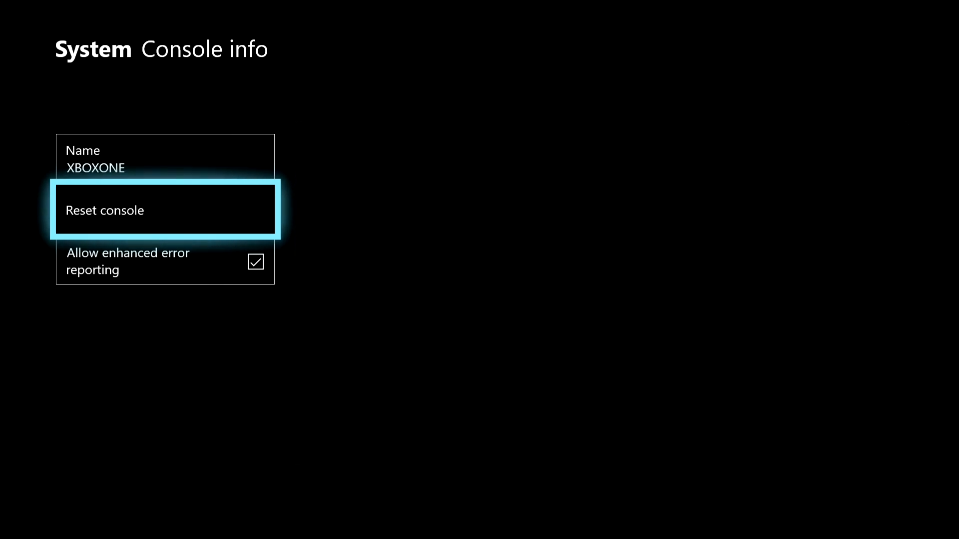